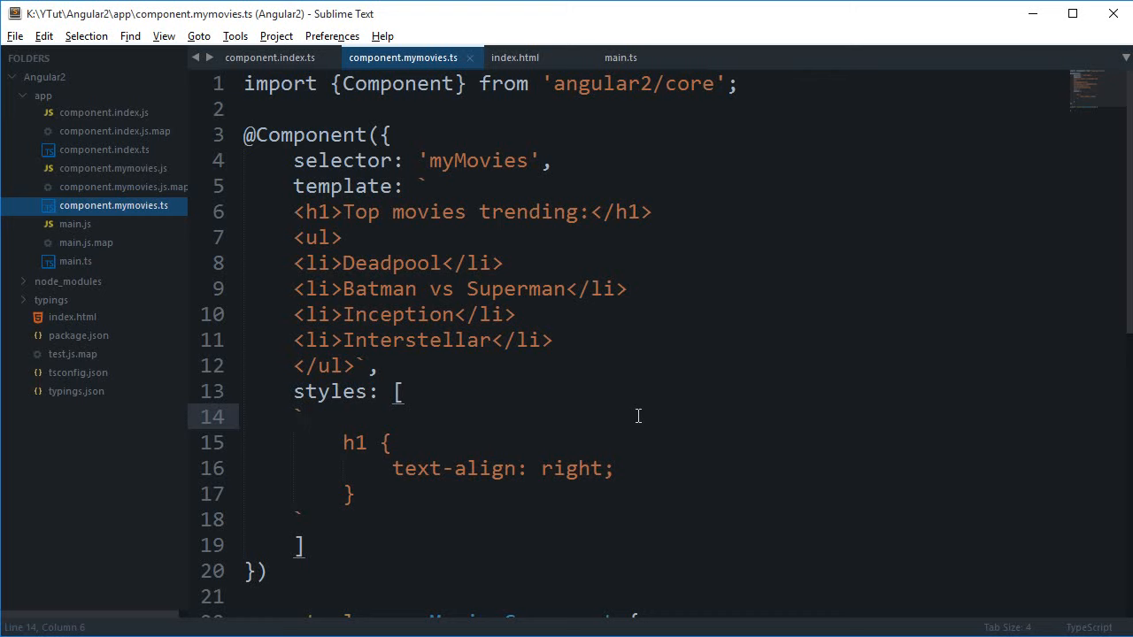
Cut the h1 rule, swap styles: [...] for styleUrls: [''], and paste the rule into a new untitled file
scroll(down, 3)
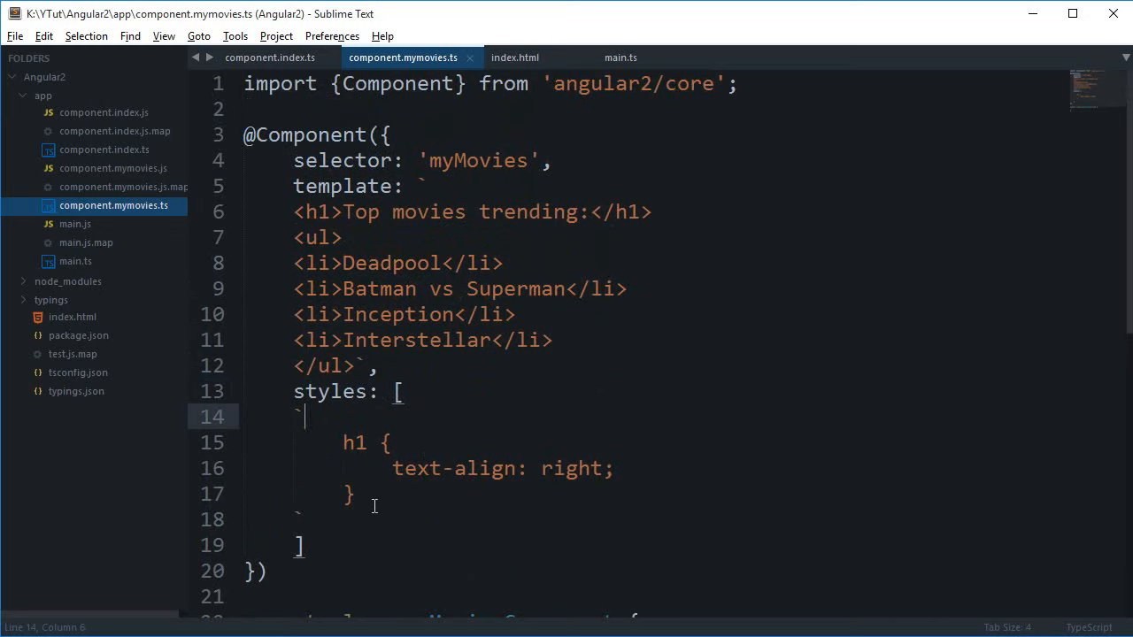
text(sdfsdf)
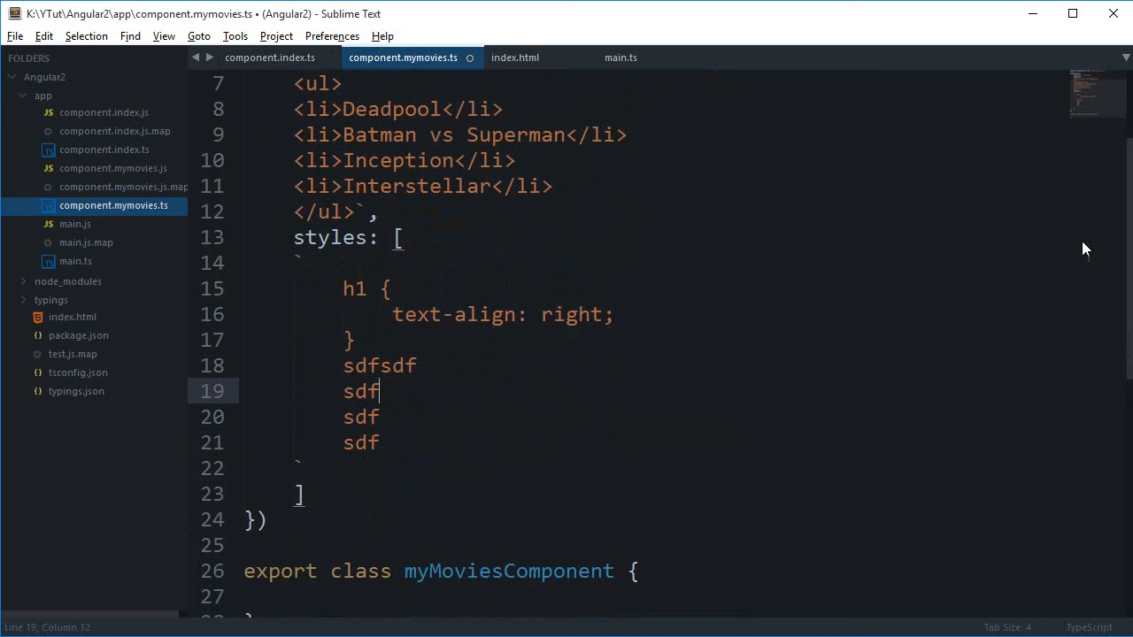
mouse_move(738, 411)
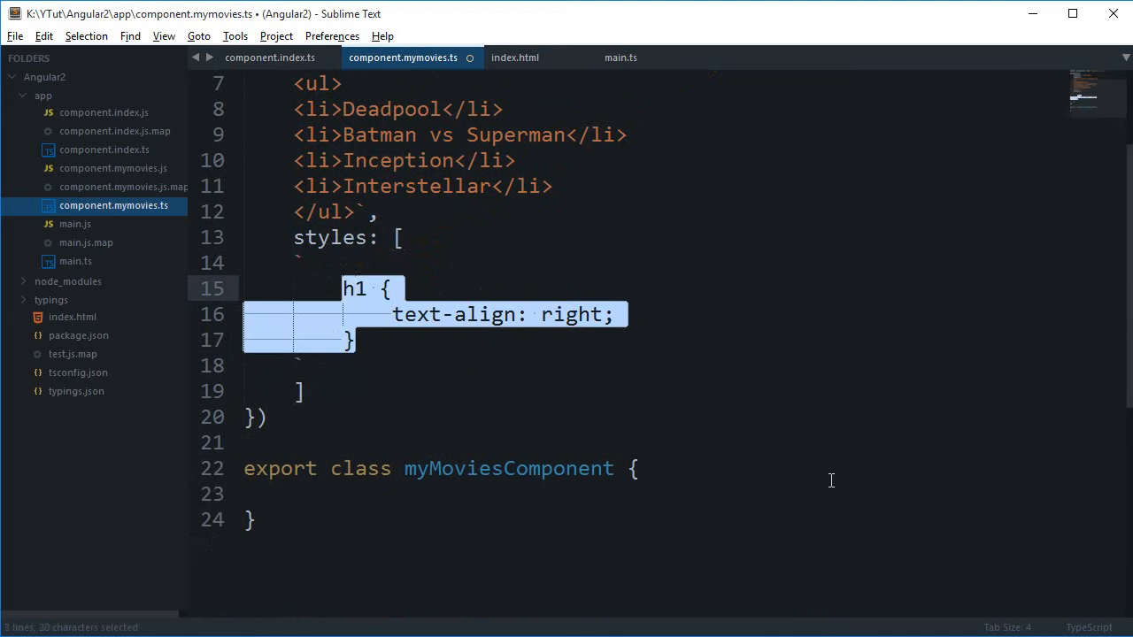
key(ctrl+x)
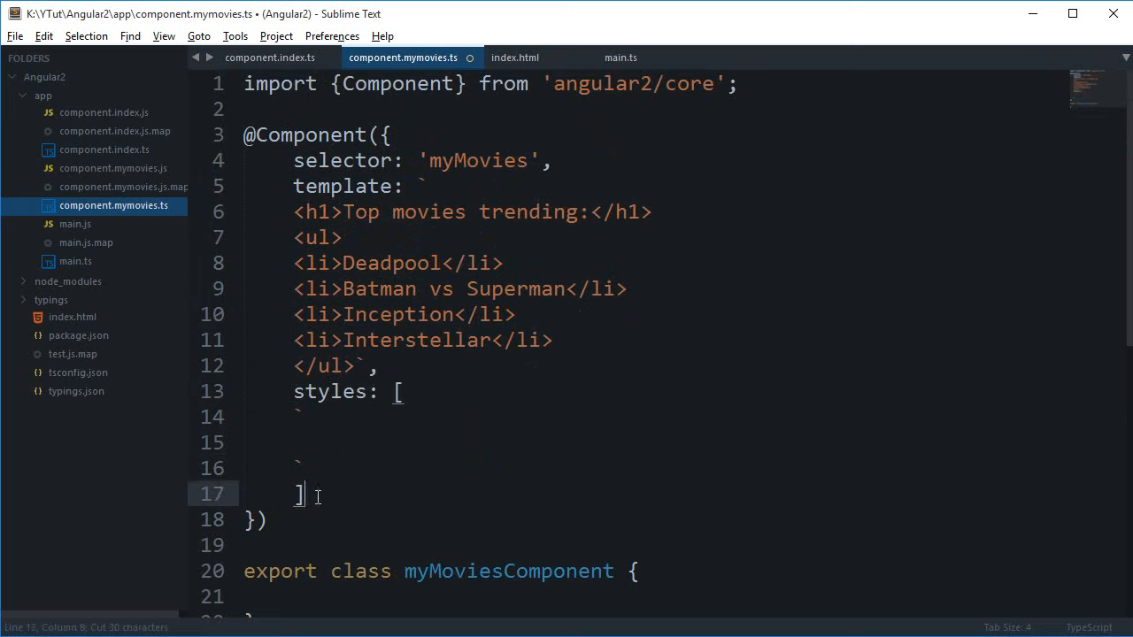
drag(294, 391, 304, 493)
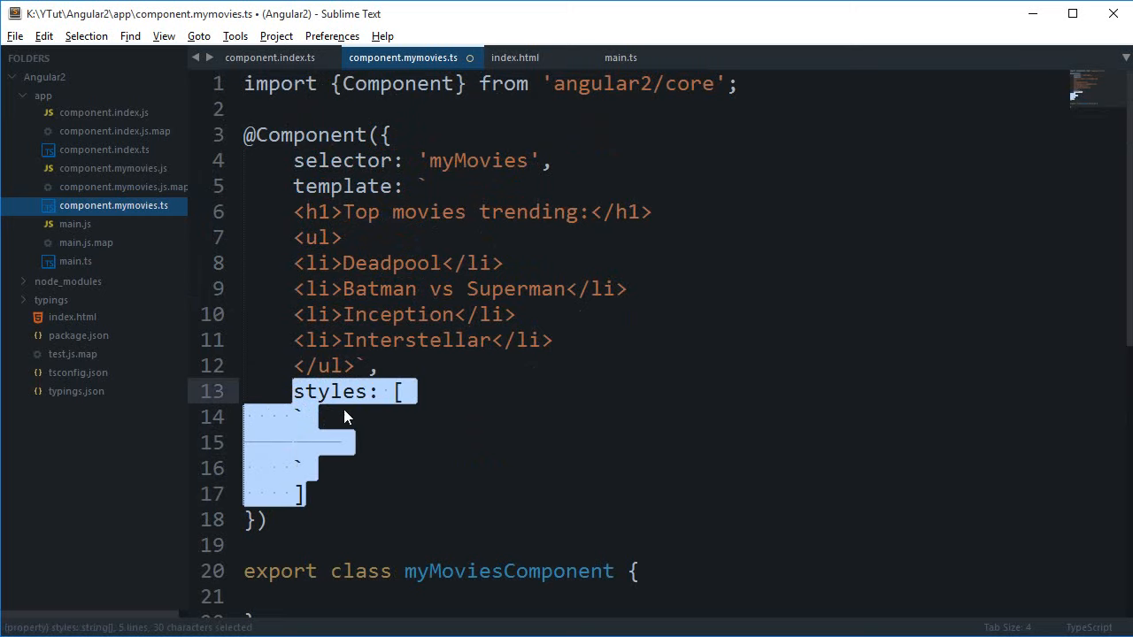
text(sty)
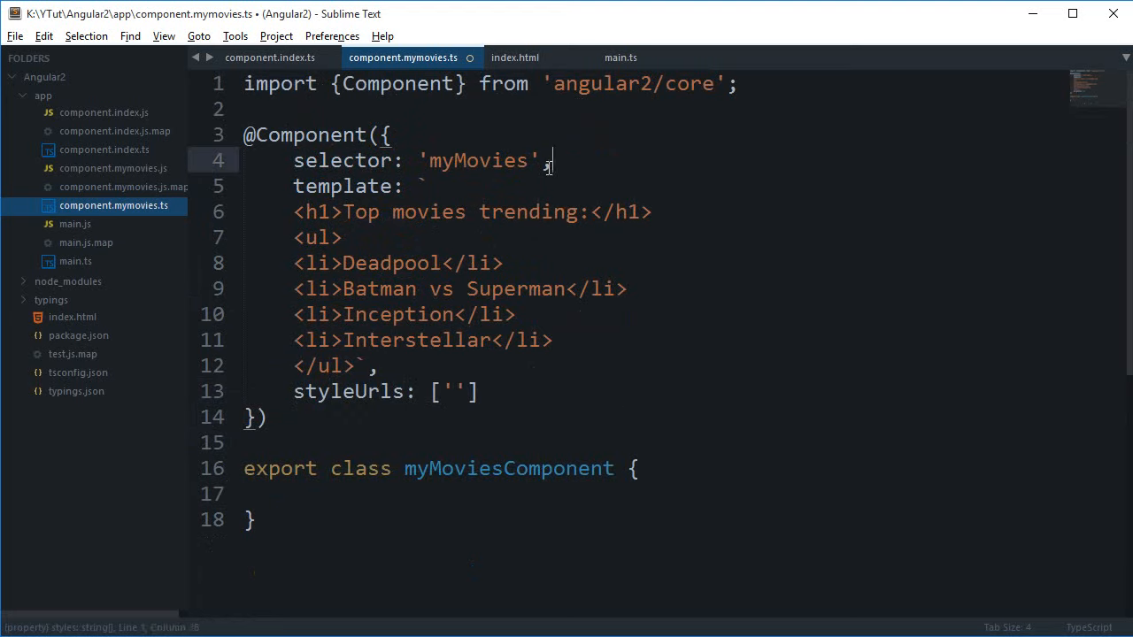
key(ctrl+s)
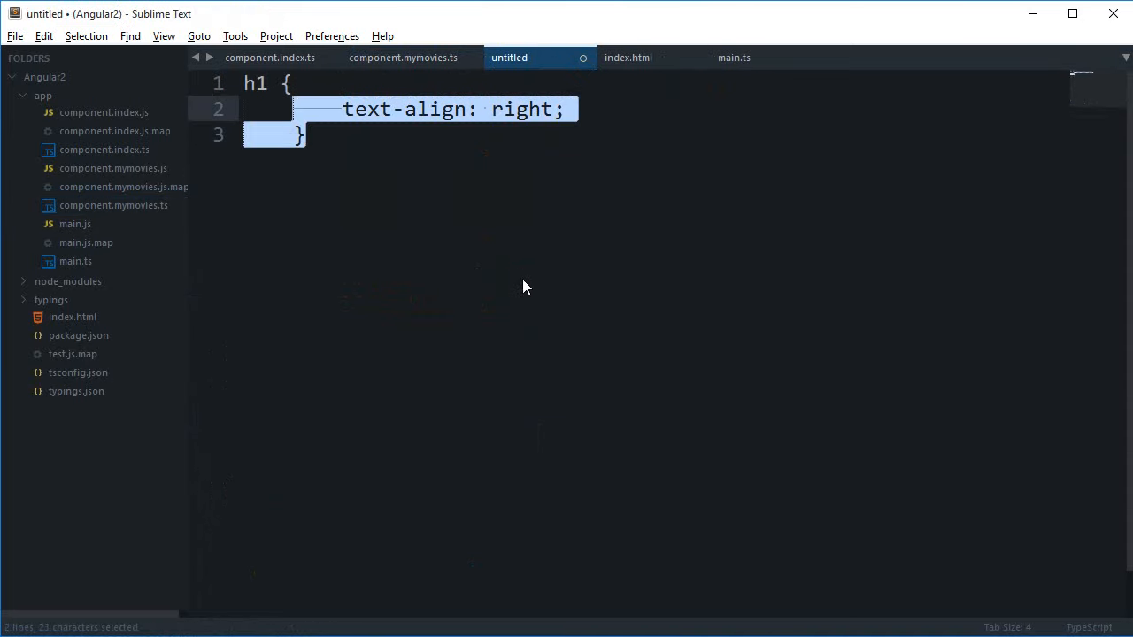
Save the rule as style.css in the app folder and point styleUrls to './style.css'
key(ctrl+s)
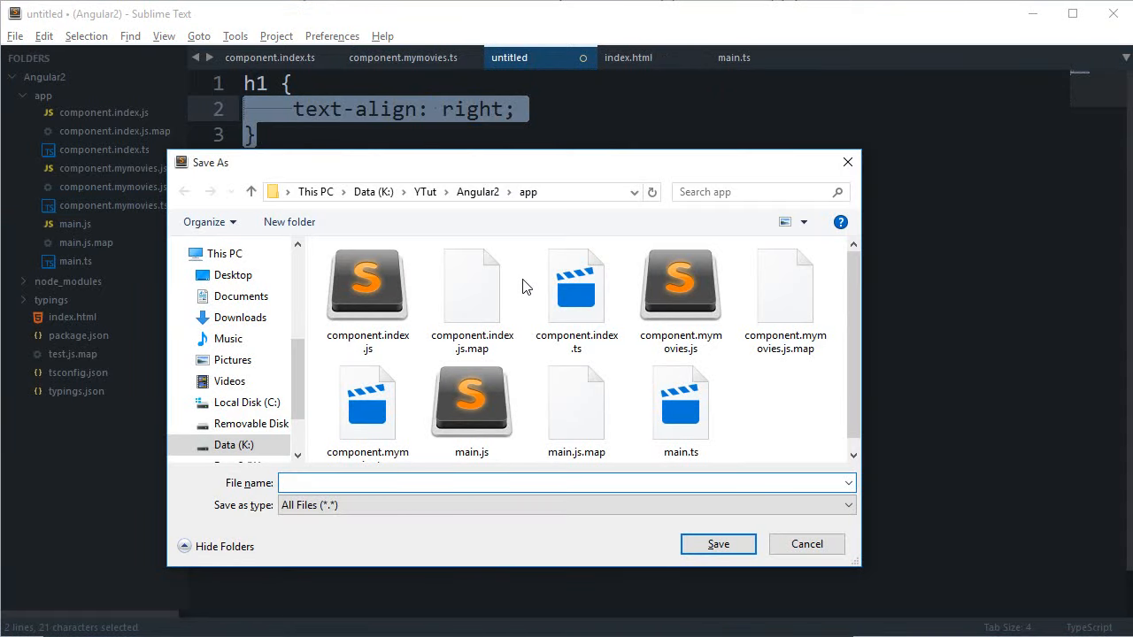
text(s)
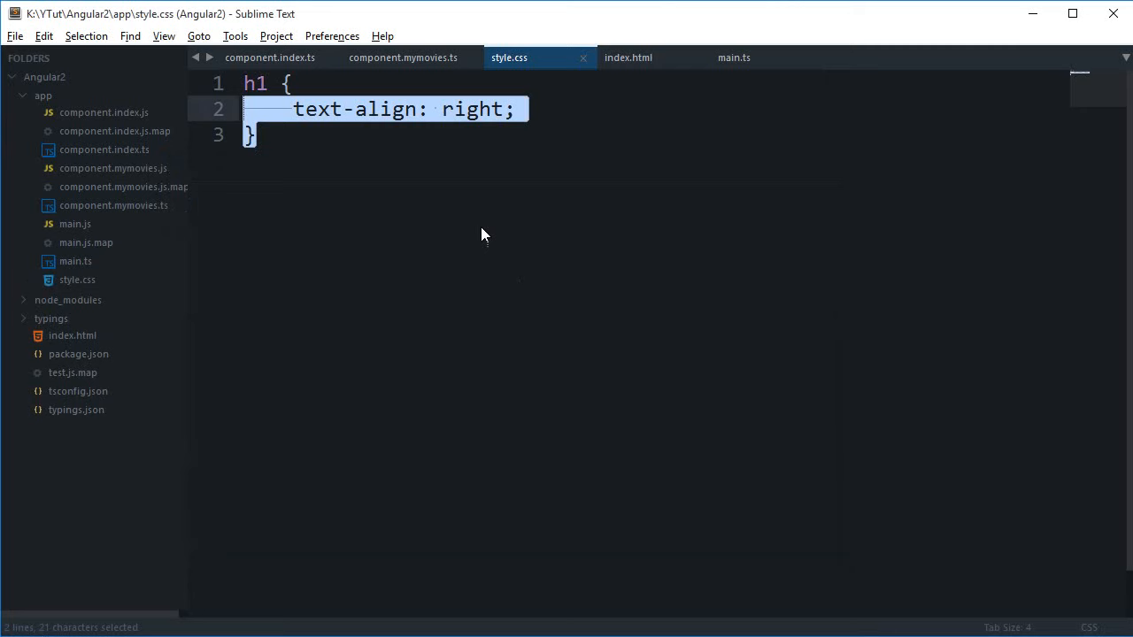
click(397, 56)
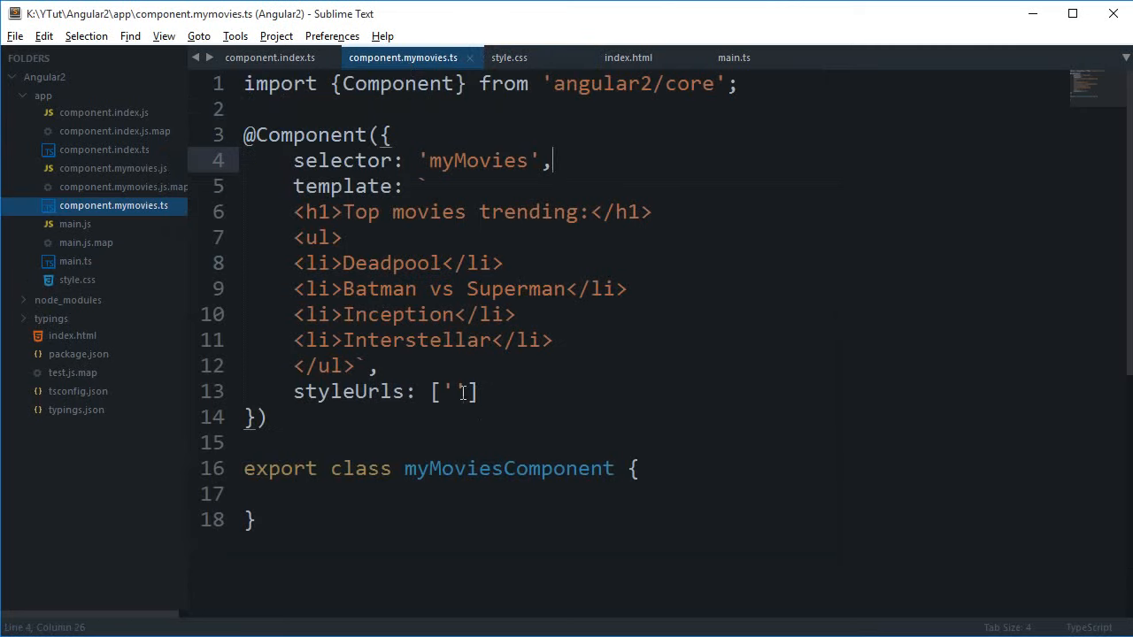
text(./style)
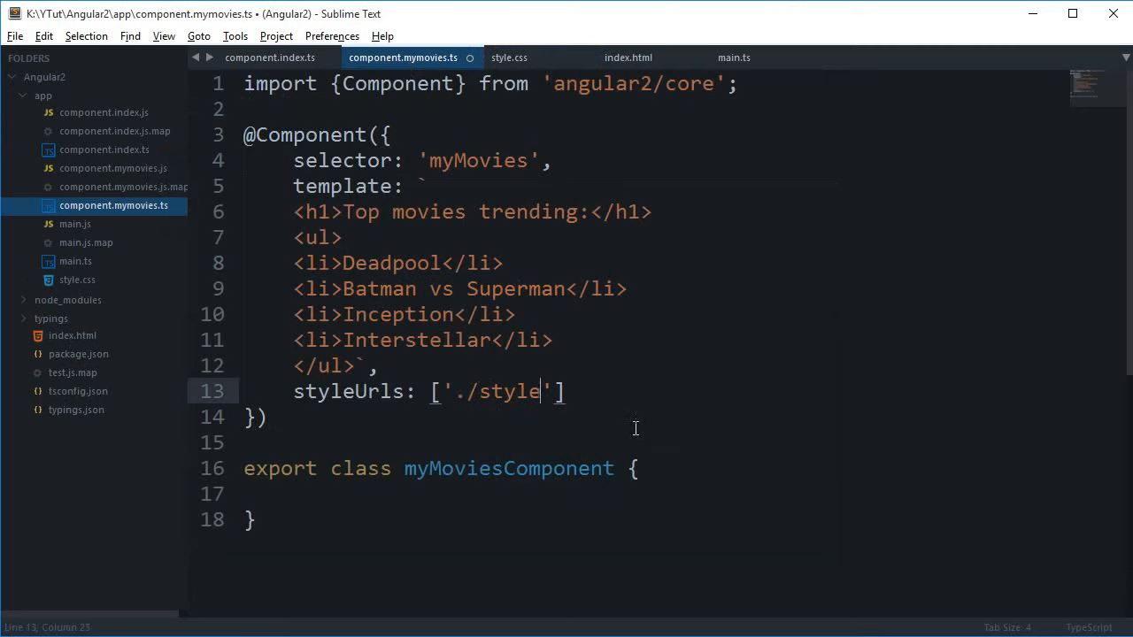
text(.css)
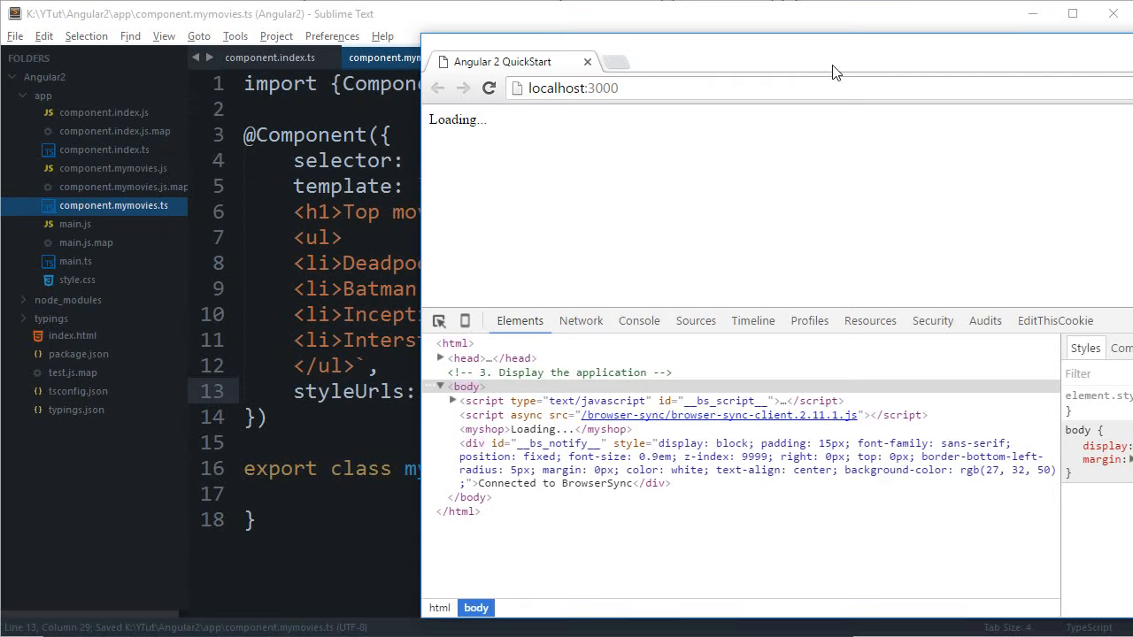
Correct the stylesheet path to './app/style.css' so Chrome shows the heading right-aligned
click(311, 311)
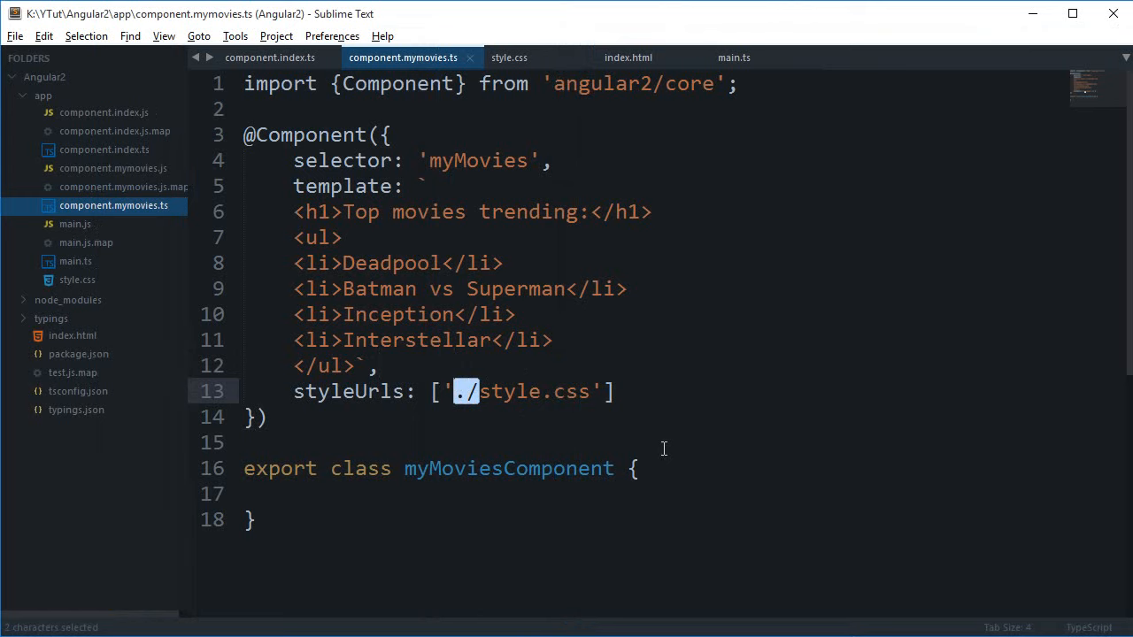
text(app/)
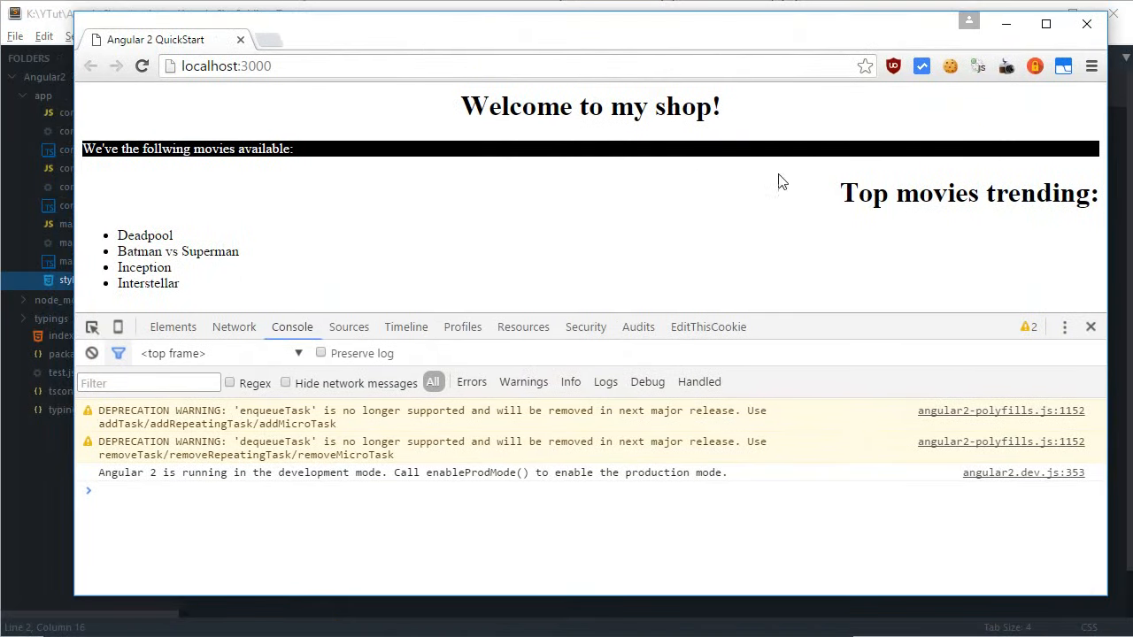
Inspect the page head's inlined h1 rule and the empty CSS request list, then return to style.css
click(173, 325)
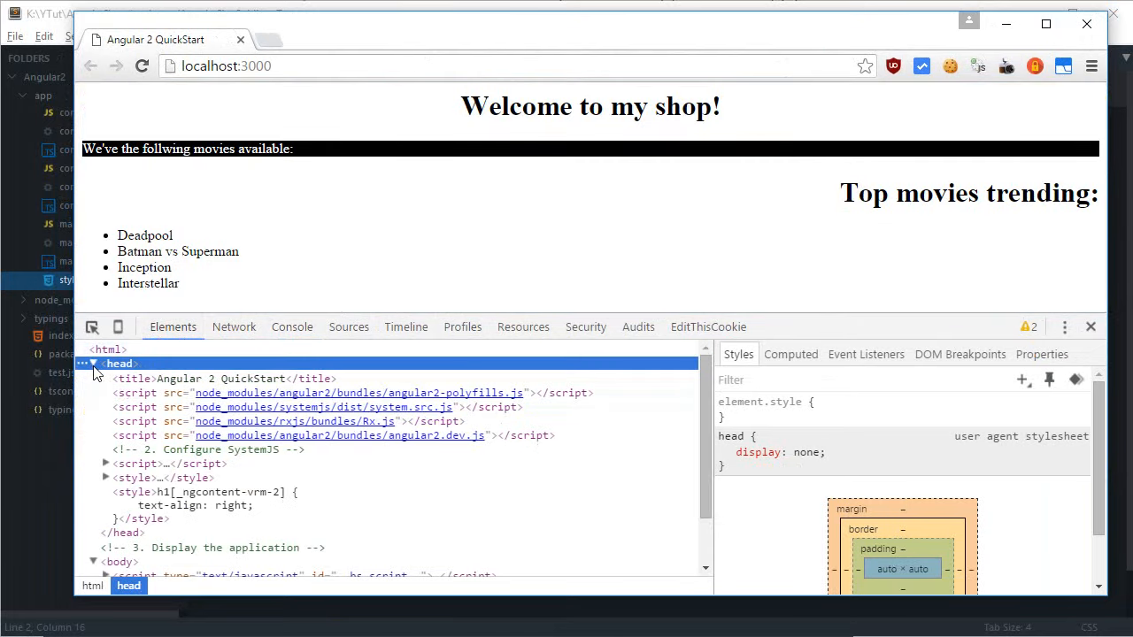
scroll(down, 3)
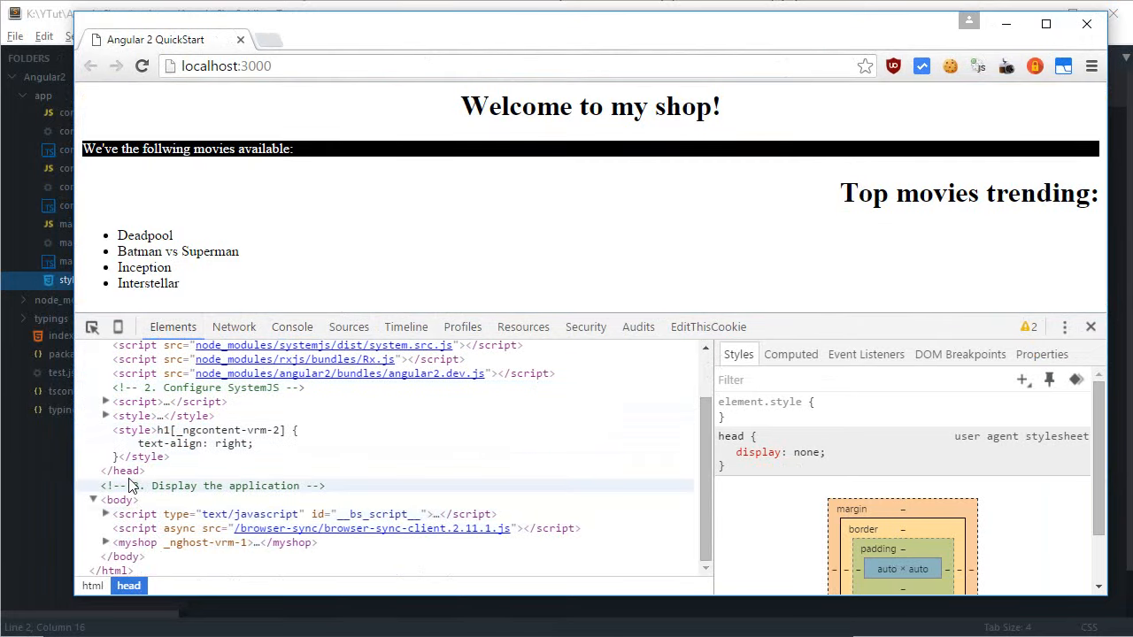
click(104, 415)
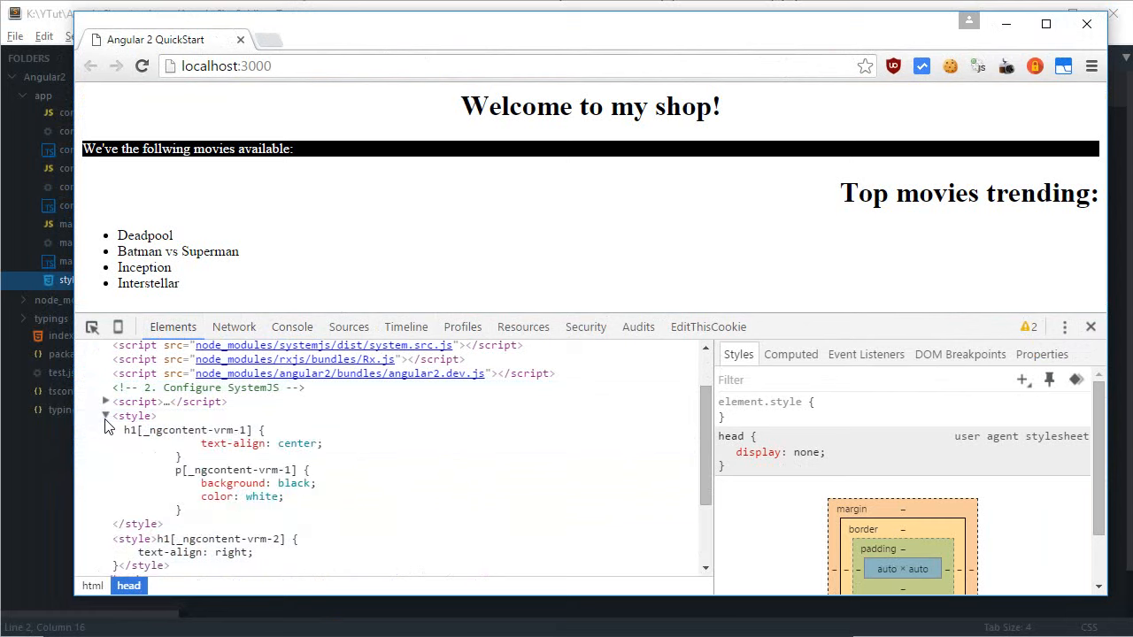
click(105, 401)
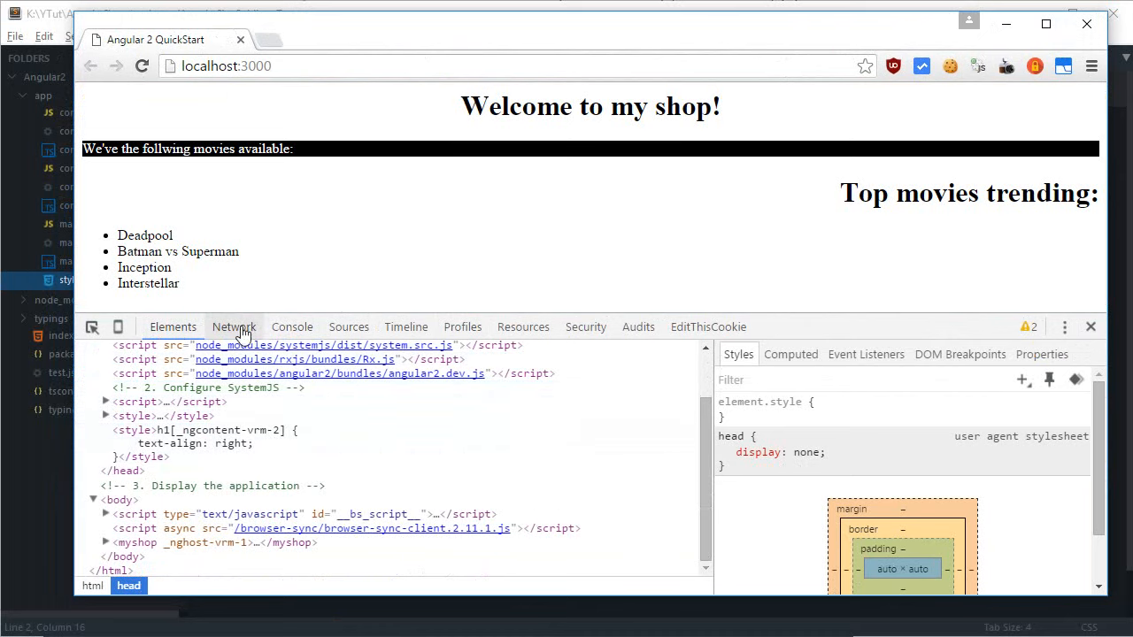
click(233, 326)
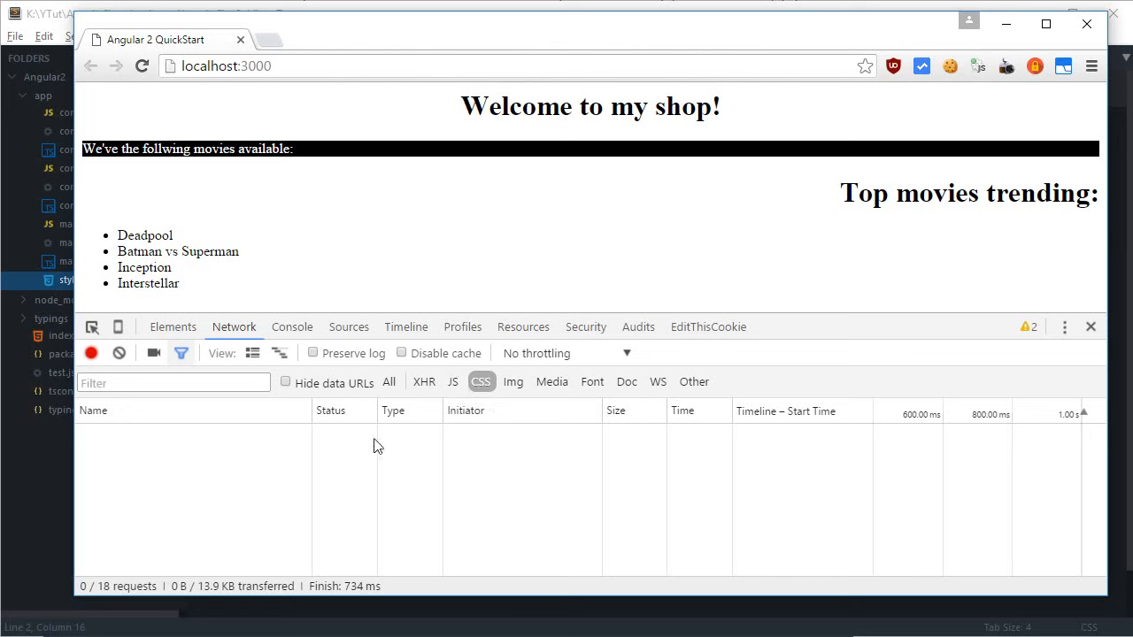
mouse_move(828, 586)
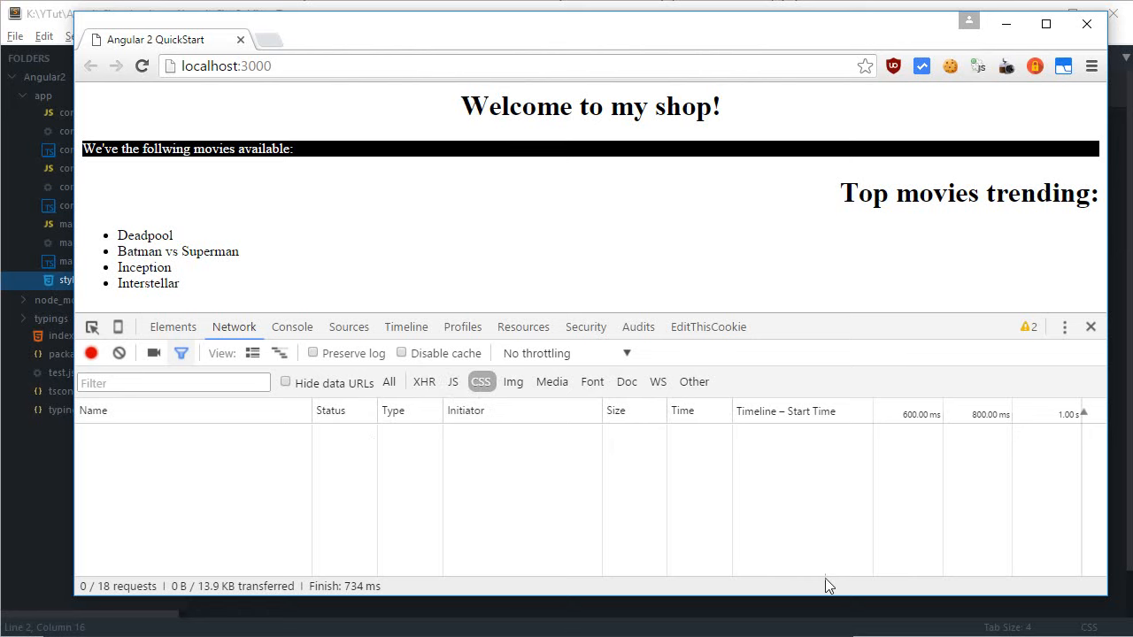
mouse_move(287, 443)
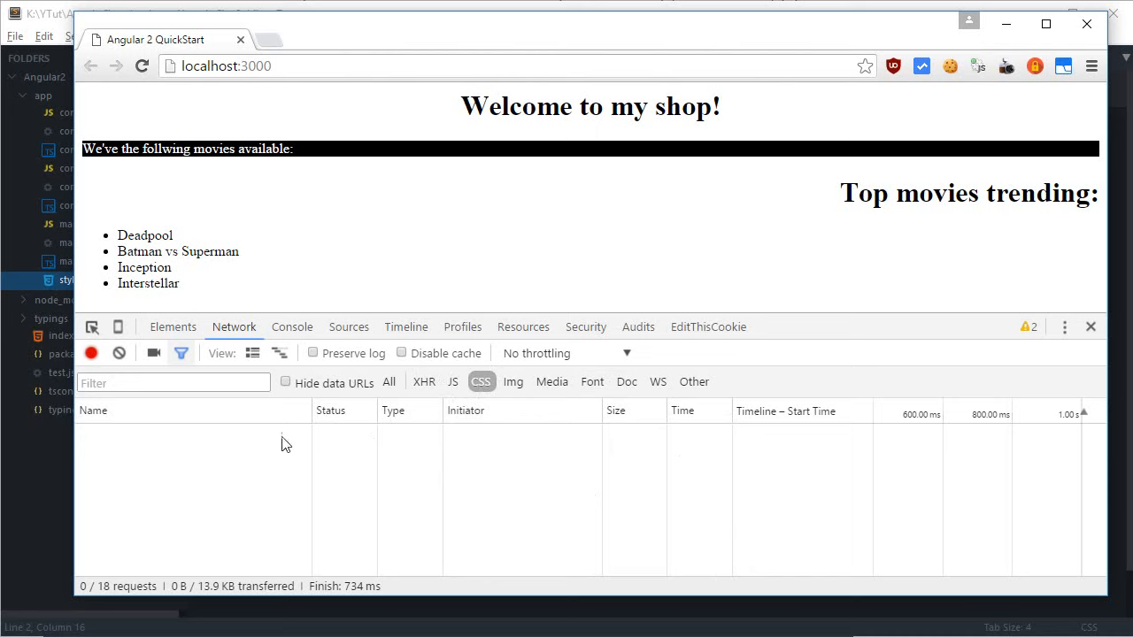
click(173, 325)
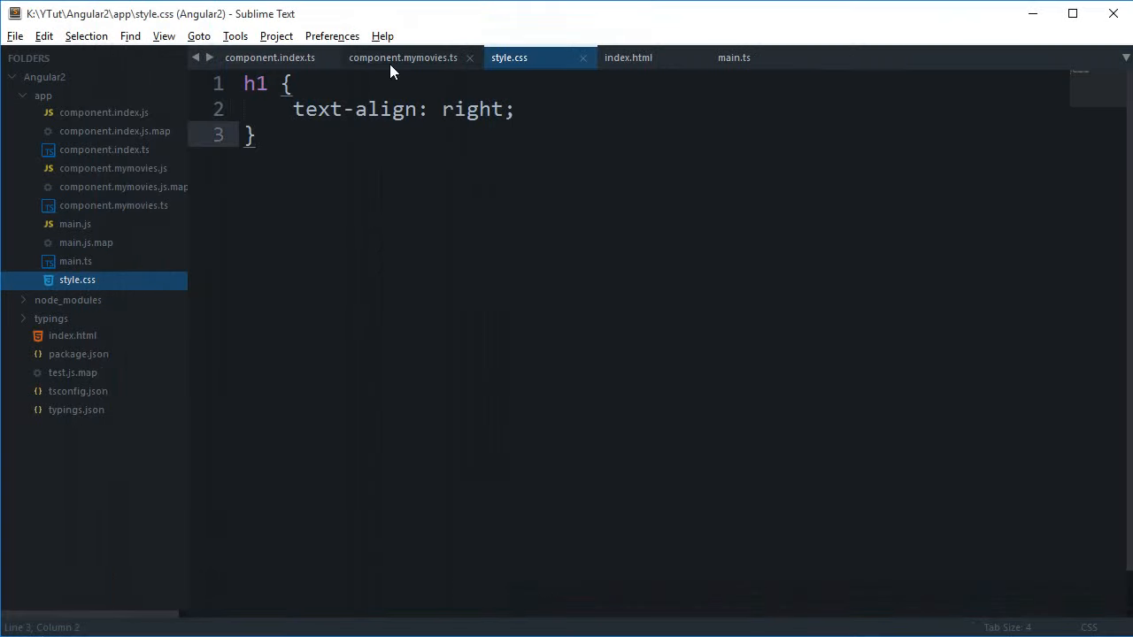
Recheck in Chrome that the h1 rule stays inlined in the head with zero CSS requests listed
click(404, 56)
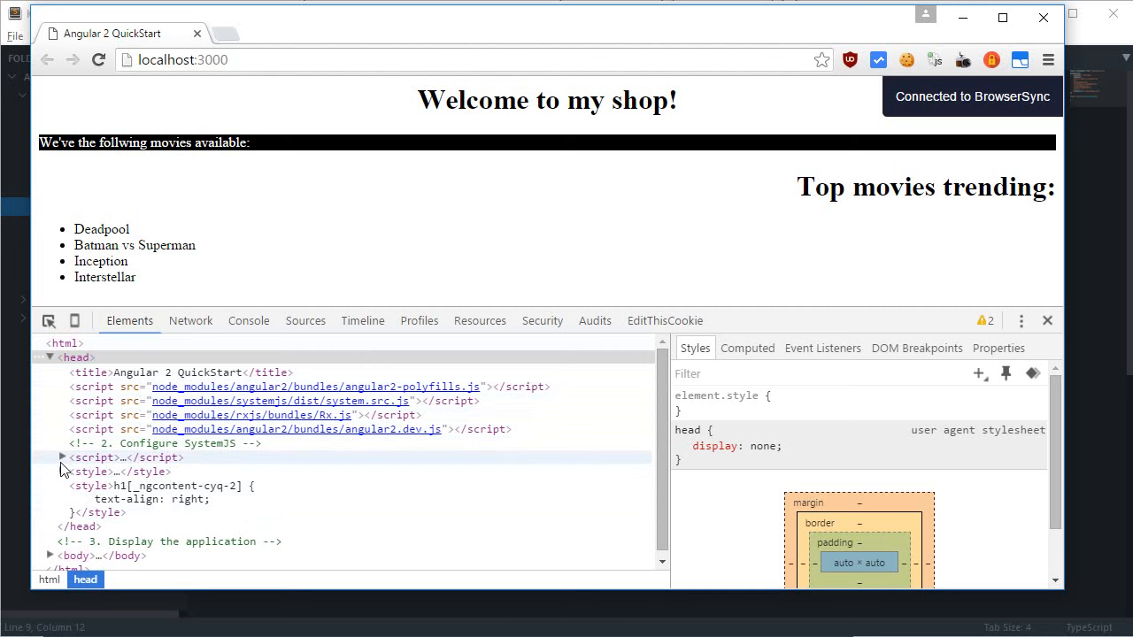
click(75, 357)
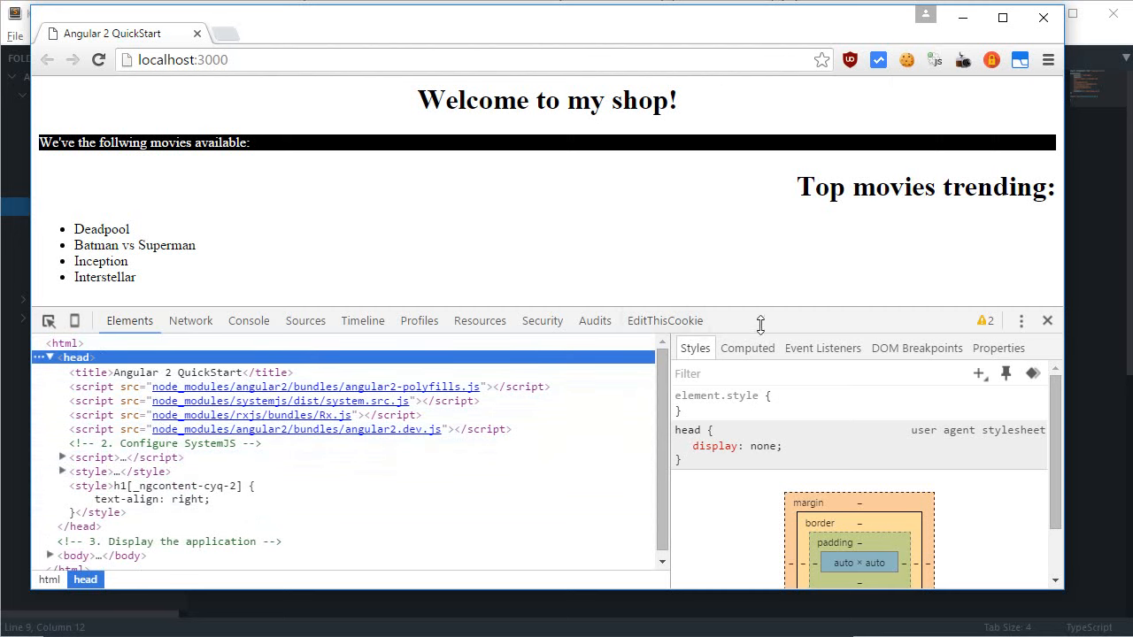
click(191, 311)
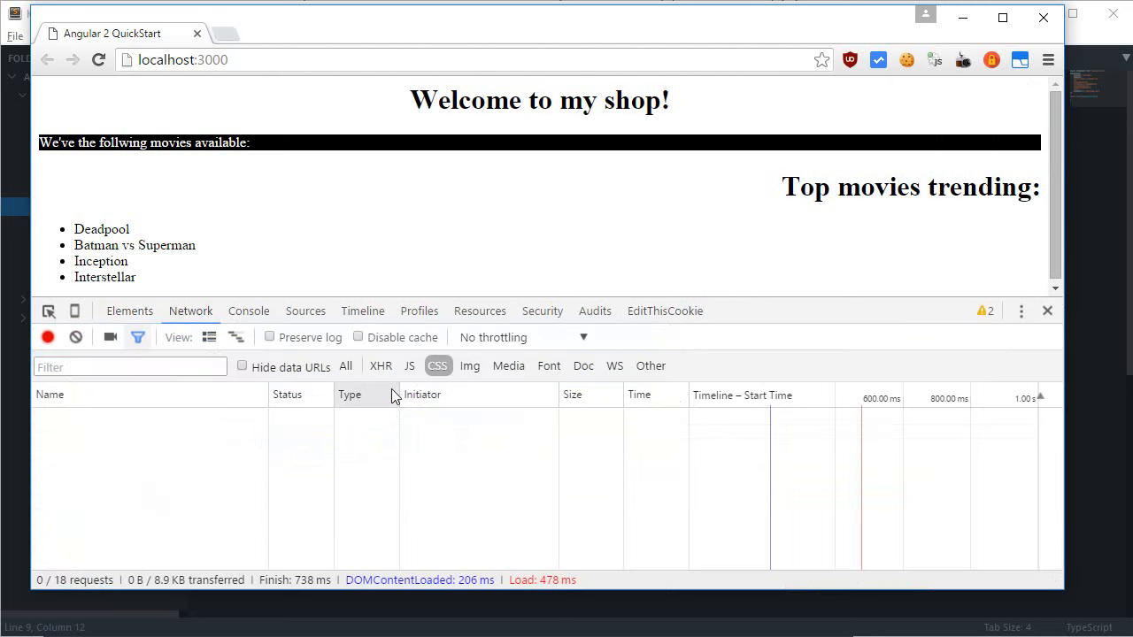
click(129, 311)
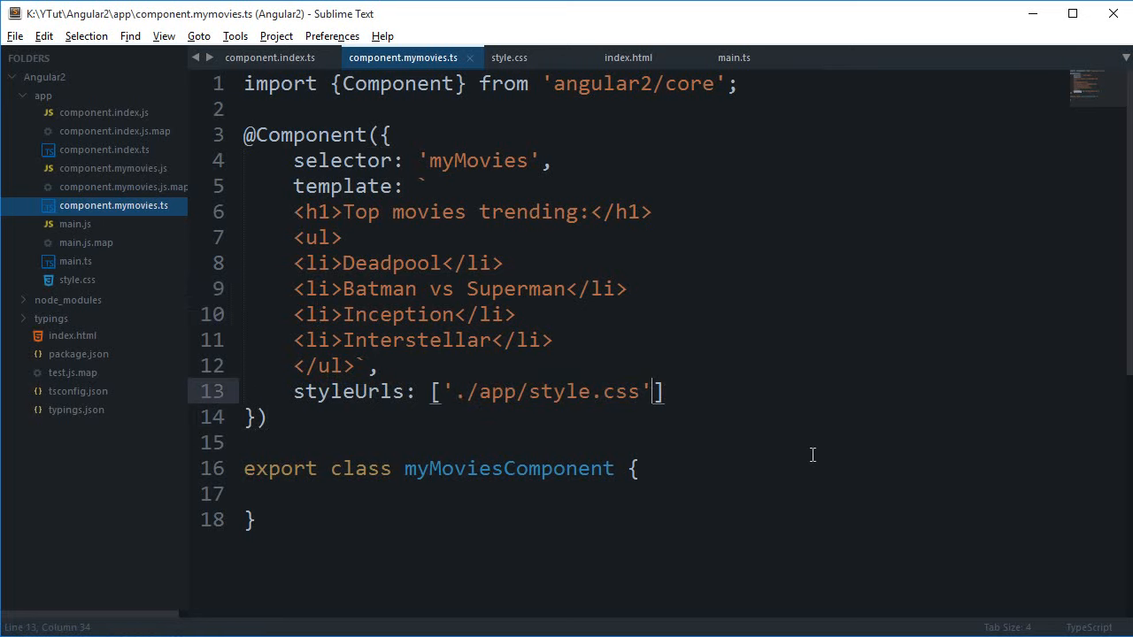
text(, '', '', ')
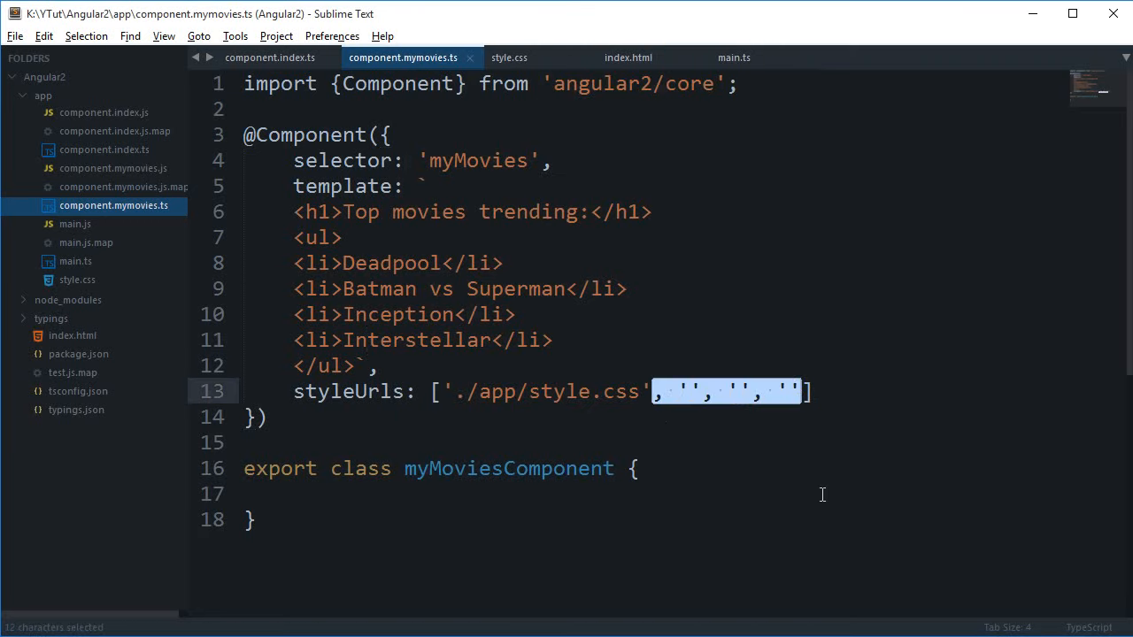
key(Delete)
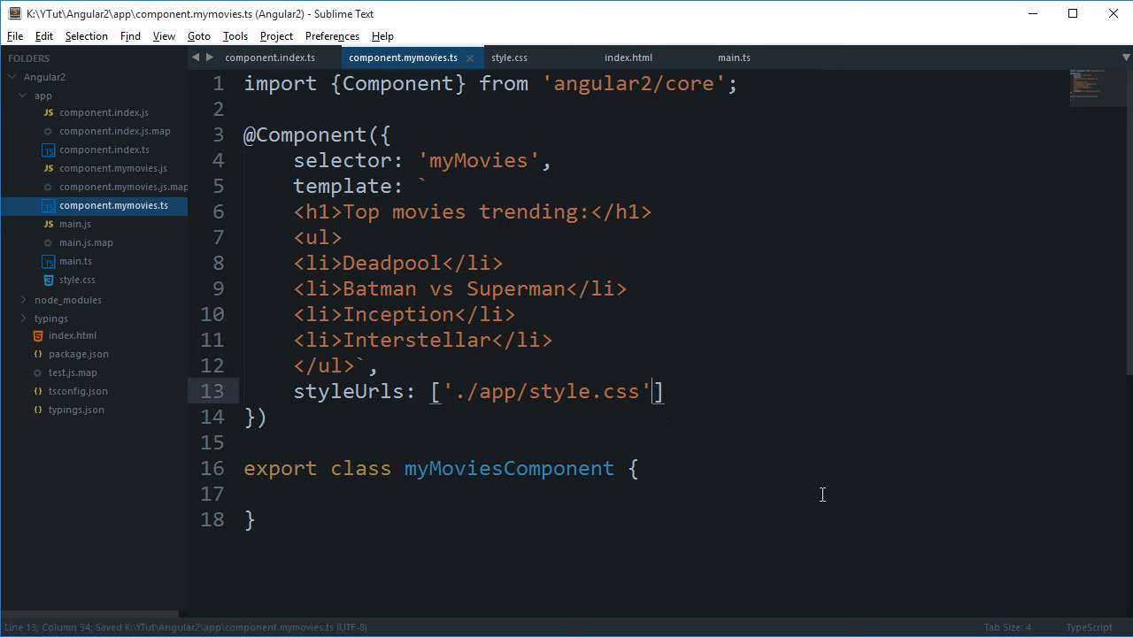